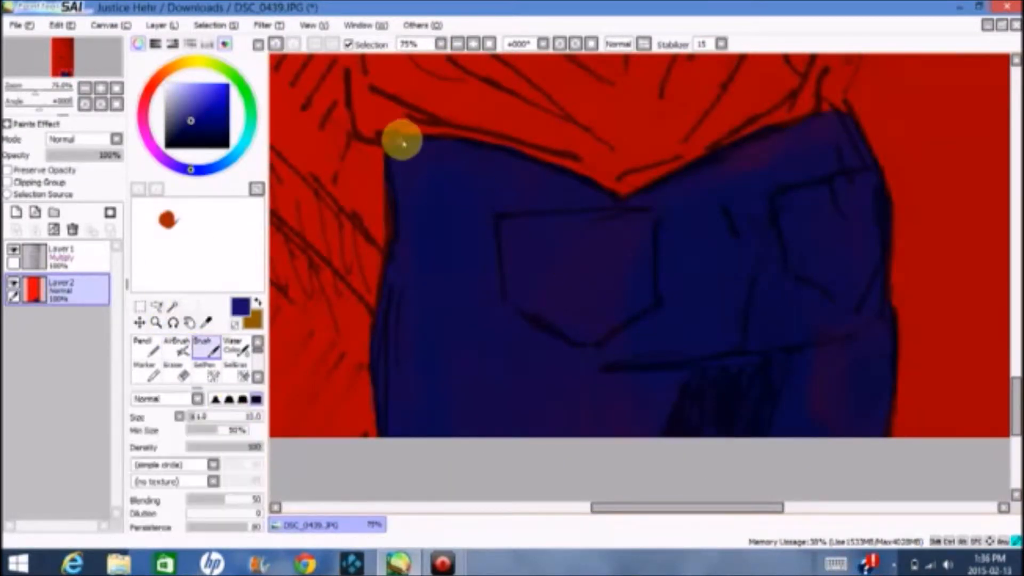
- Draw dashed stitch lines along both back-pocket outlines on a new layer
{"action": "left_click", "coordinate": [142, 343]}
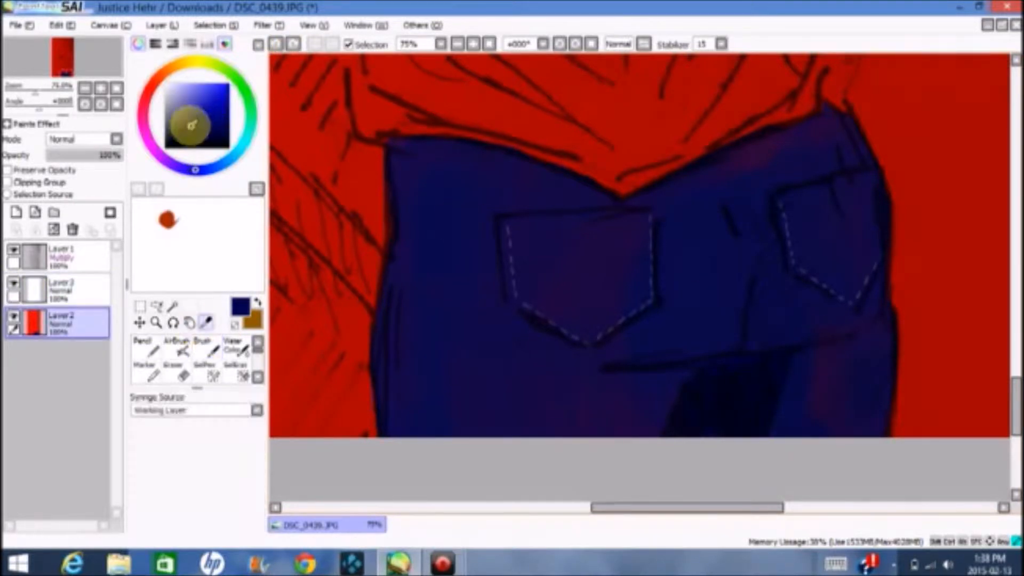
- Paint the shirts in dark and light grey with hatched shading on new layers
{"action": "left_click", "coordinate": [203, 345]}
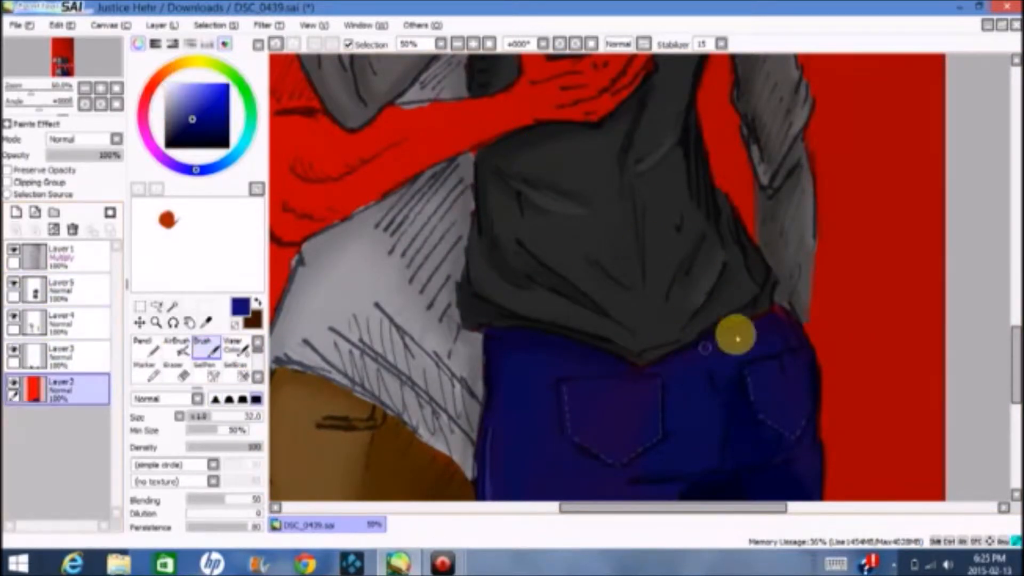
- Fill the left man's arm, hand on the back, and face with tan skin tone
{"action": "scroll", "scroll_direction": "down", "scroll_amount": 3}
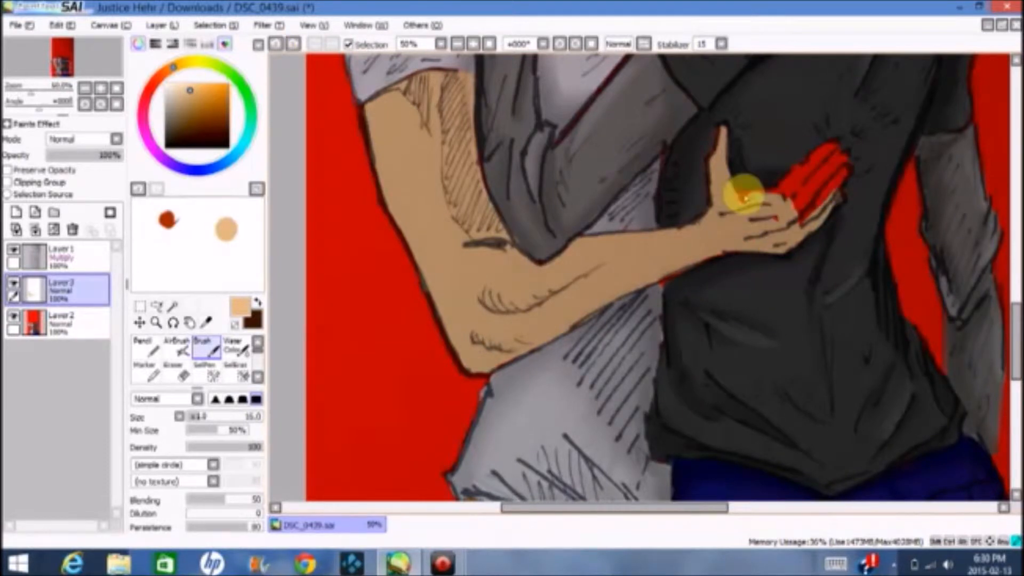
{"action": "left_click", "coordinate": [60, 327]}
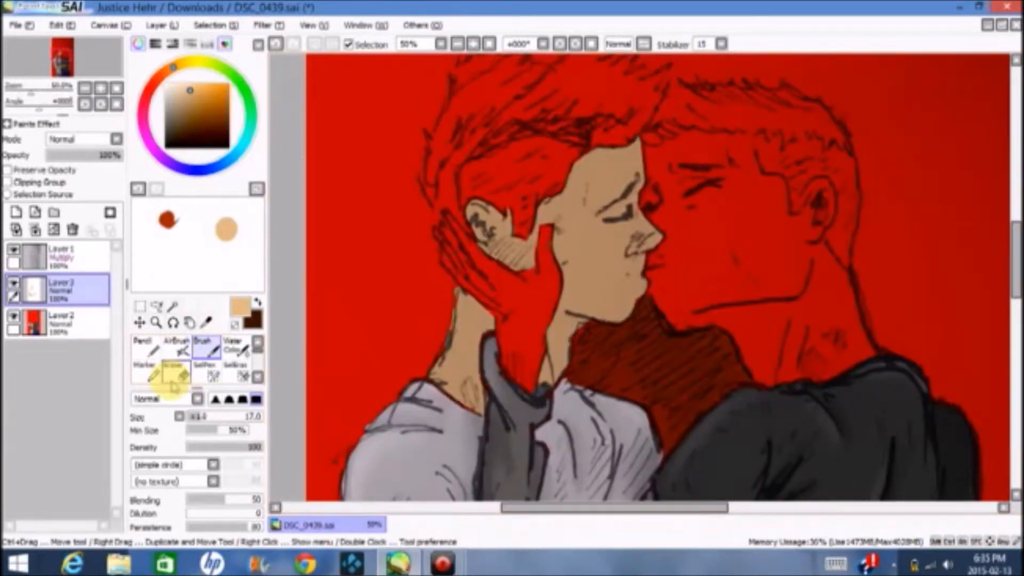
- Warm the left man's skin with a Hue and Saturation adjustment on arm and hand
{"action": "left_click", "coordinate": [263, 25]}
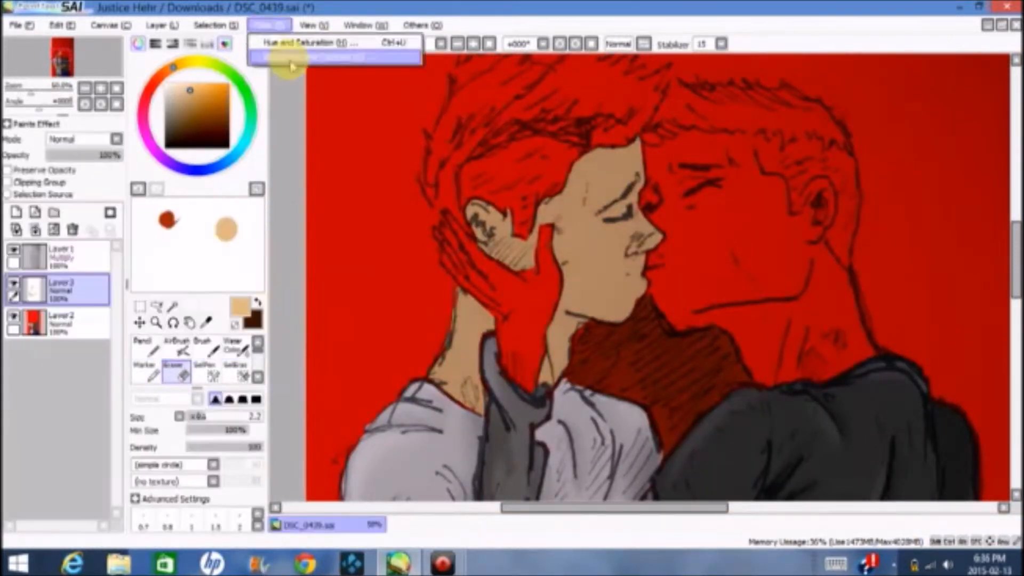
{"action": "left_click", "coordinate": [304, 43]}
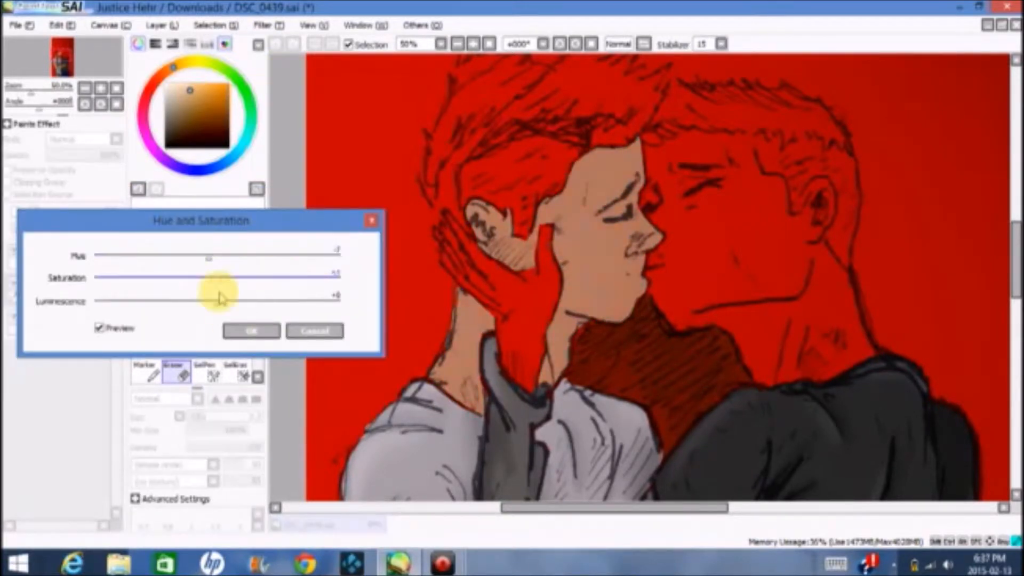
{"action": "left_click", "coordinate": [252, 331]}
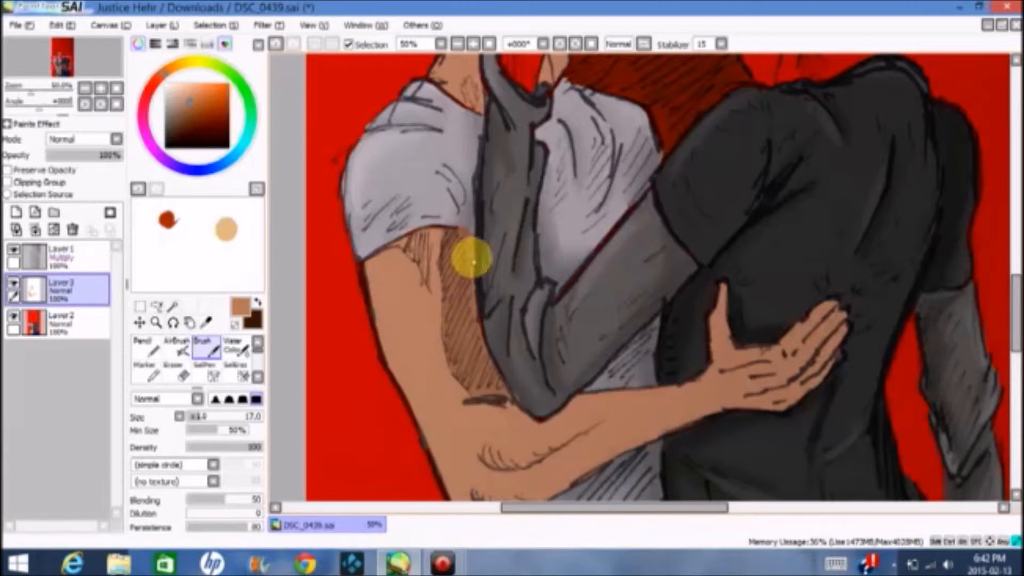
- Shade the left cheek with a darker swatch, then fill the right man's face and neck on Layer 4
{"action": "scroll", "scroll_direction": "down", "scroll_amount": 3}
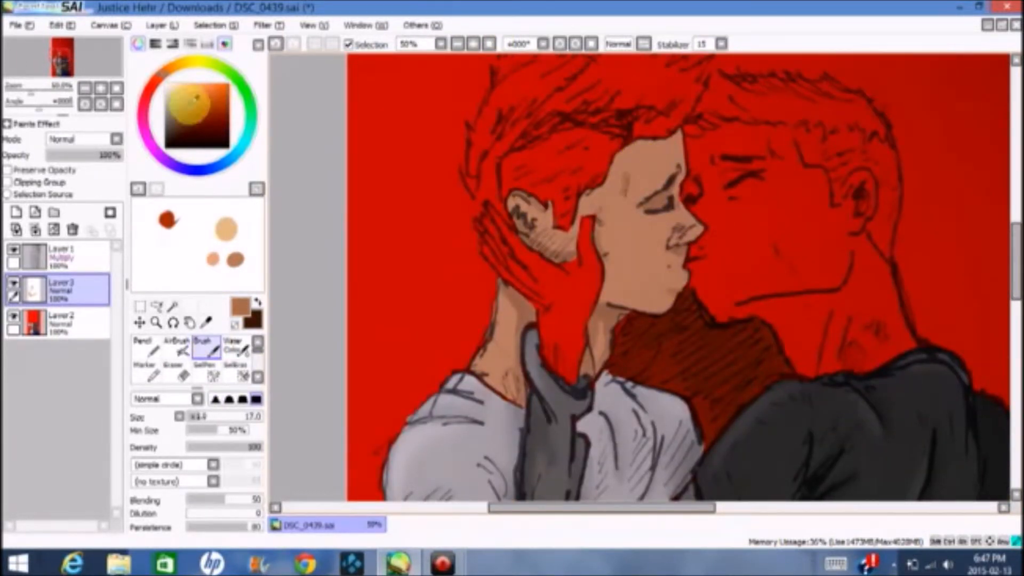
{"action": "left_click", "coordinate": [598, 245]}
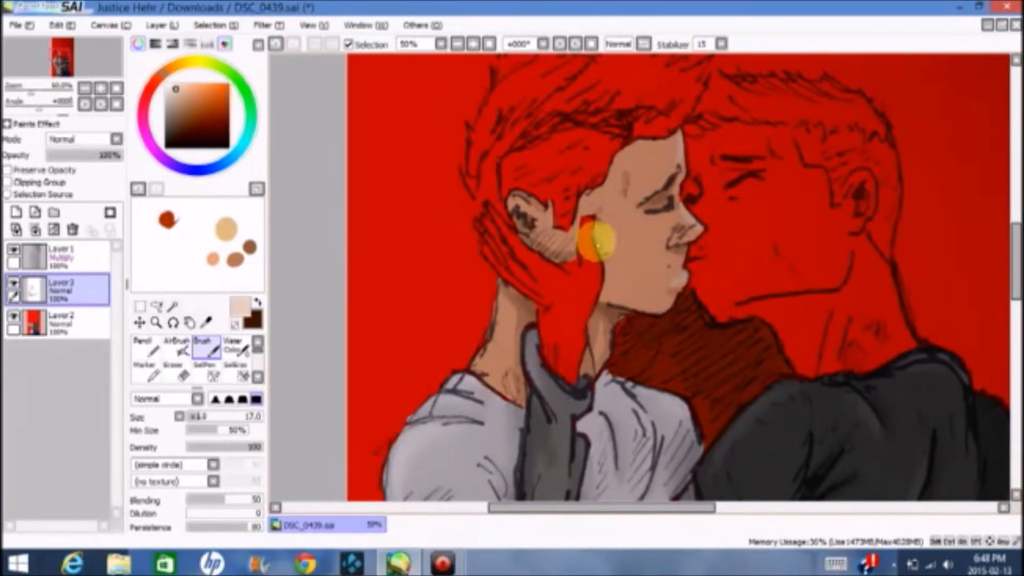
{"action": "left_click", "coordinate": [237, 347]}
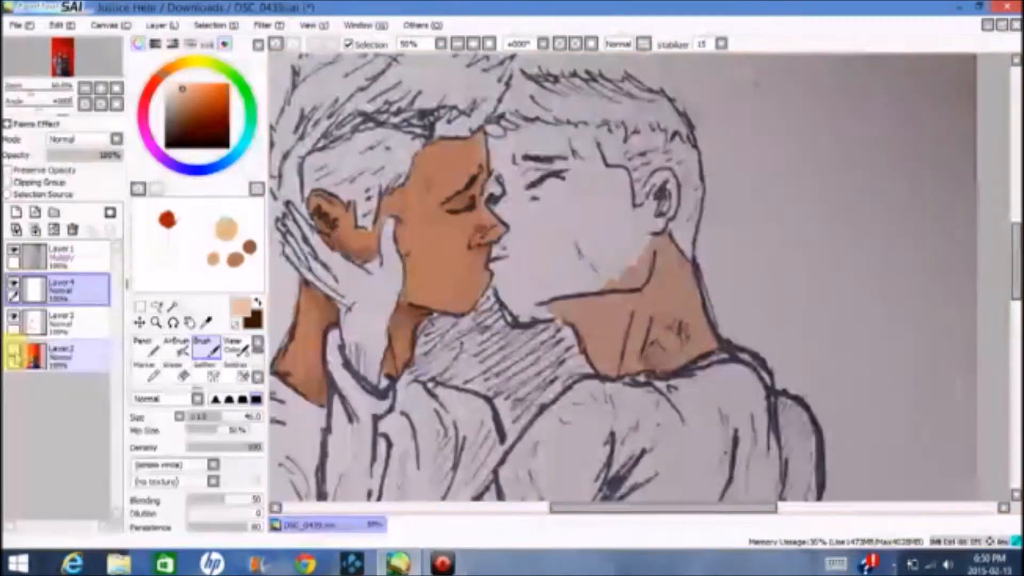
{"action": "left_click", "coordinate": [588, 257]}
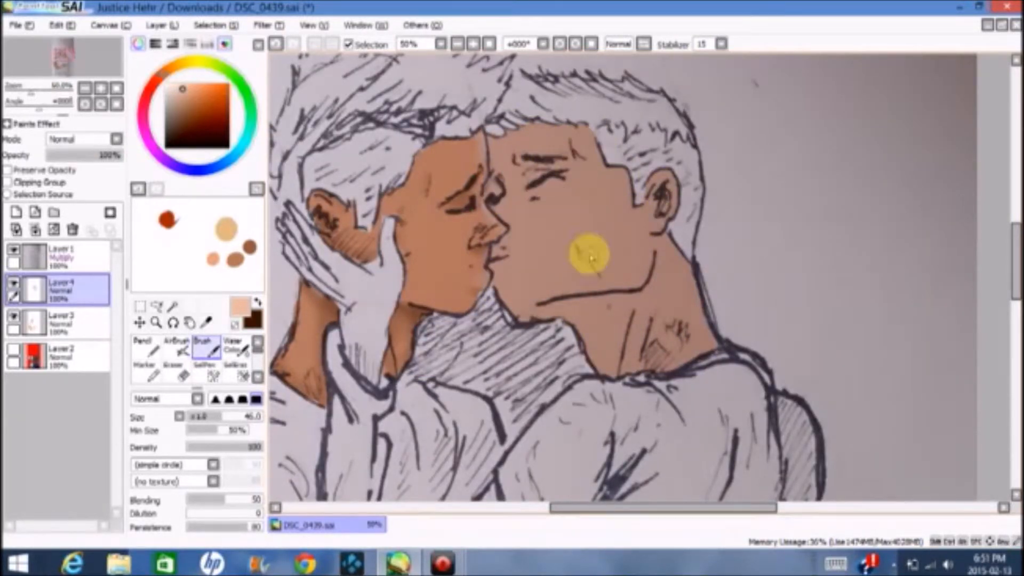